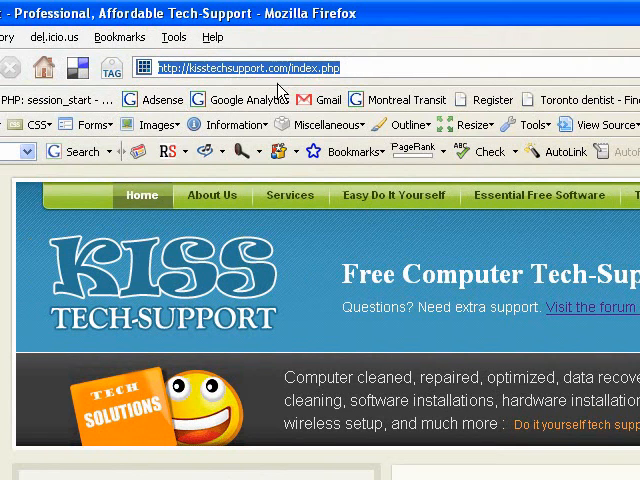
Step: Open the Easy Do It Yourself section's virus cleaning and protection tutorial page
{"action": "scroll", "scroll_direction": "down", "scroll_amount": 3}
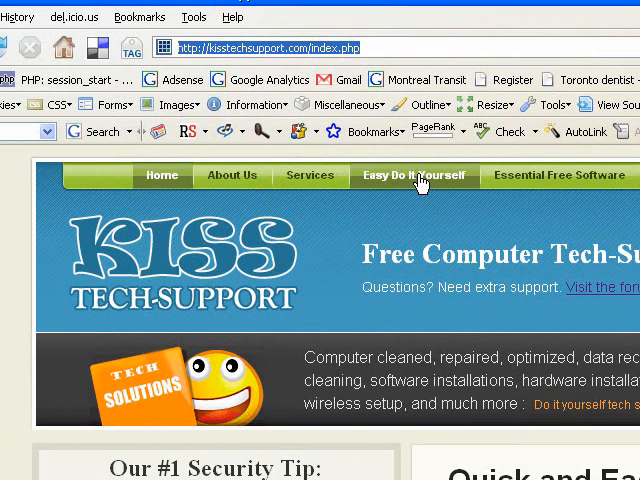
{"action": "left_click", "coordinate": [414, 176]}
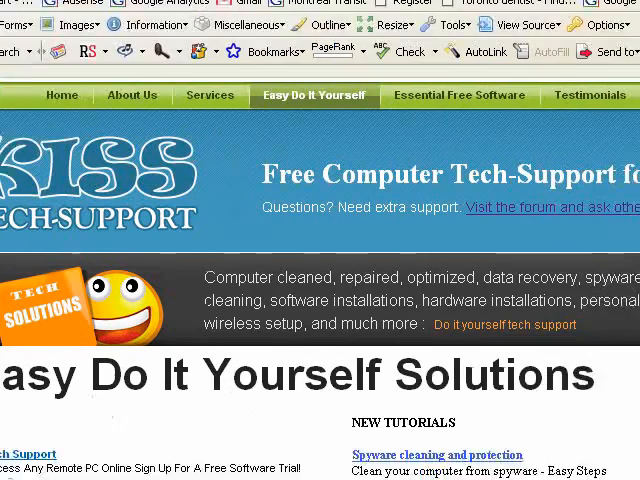
{"action": "scroll", "scroll_direction": "down", "scroll_amount": 3}
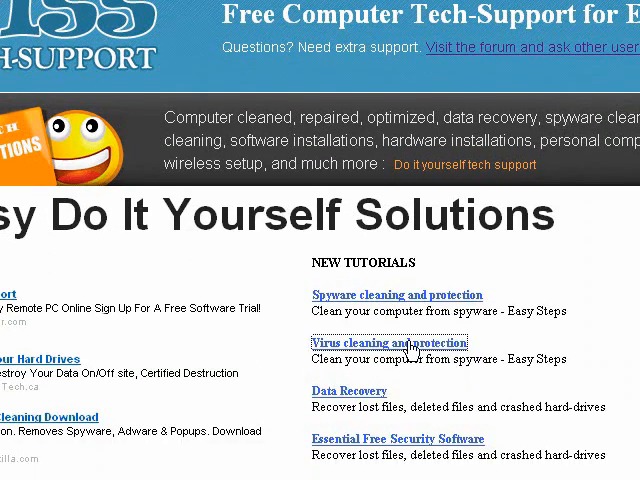
{"action": "left_click", "coordinate": [388, 344]}
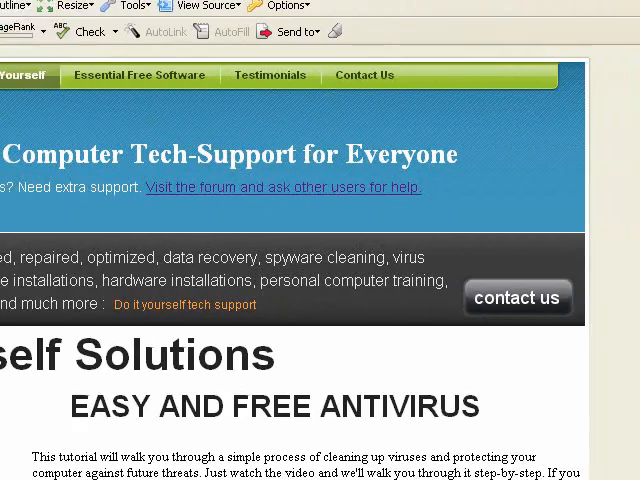
{"action": "scroll", "scroll_direction": "down", "scroll_amount": 3}
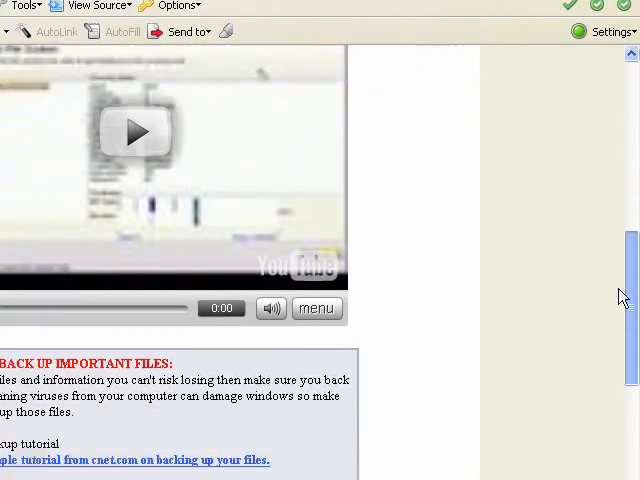
{"action": "scroll", "scroll_direction": "down", "scroll_amount": 3}
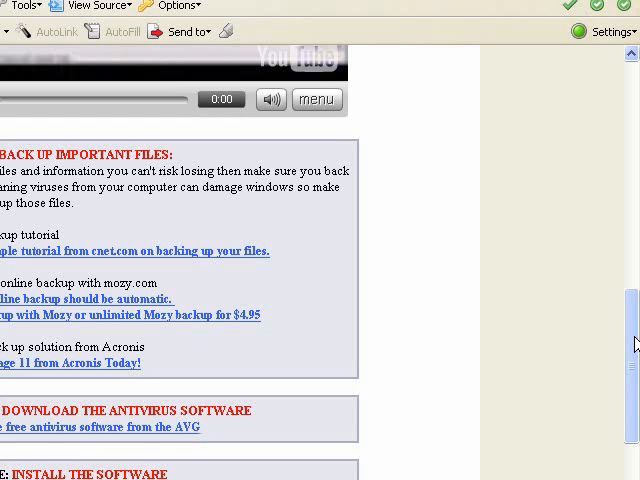
{"action": "mouse_move", "coordinate": [208, 212]}
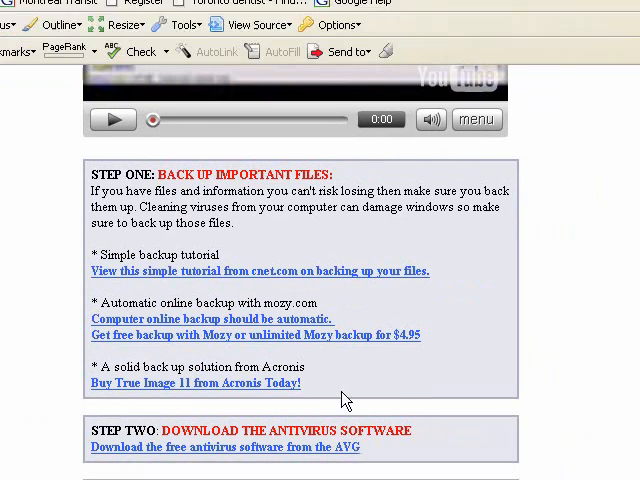
{"action": "scroll", "scroll_direction": "down", "scroll_amount": 3}
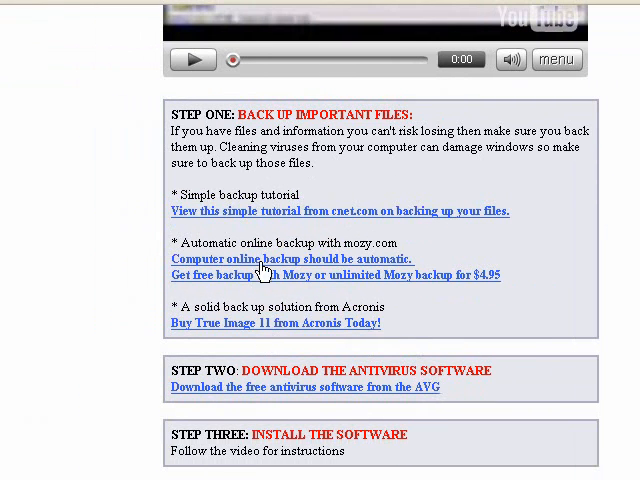
{"action": "mouse_move", "coordinate": [272, 278]}
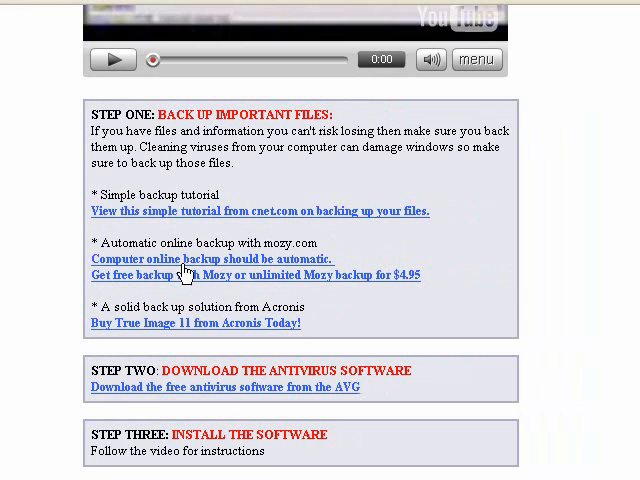
{"action": "mouse_move", "coordinate": [336, 244]}
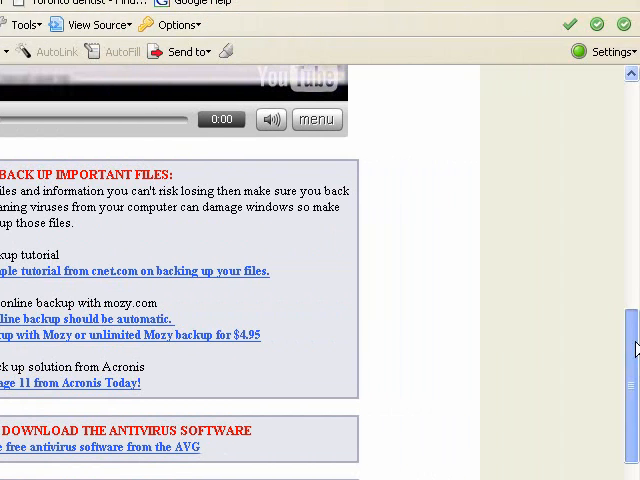
{"action": "scroll", "scroll_direction": "down", "scroll_amount": 3}
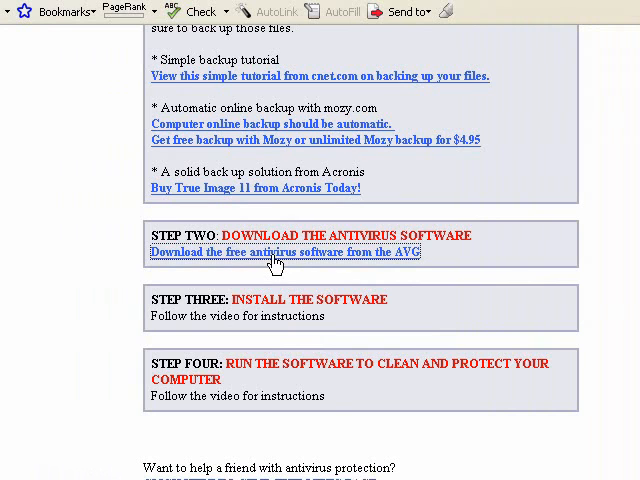
Step: Follow AVG's free download links through the Free Edition page to CNET's AVG 7.5 download
{"action": "left_click", "coordinate": [284, 252]}
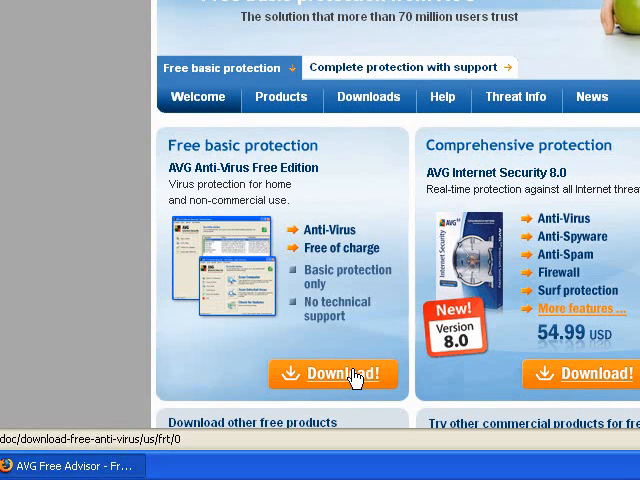
{"action": "left_click", "coordinate": [332, 372]}
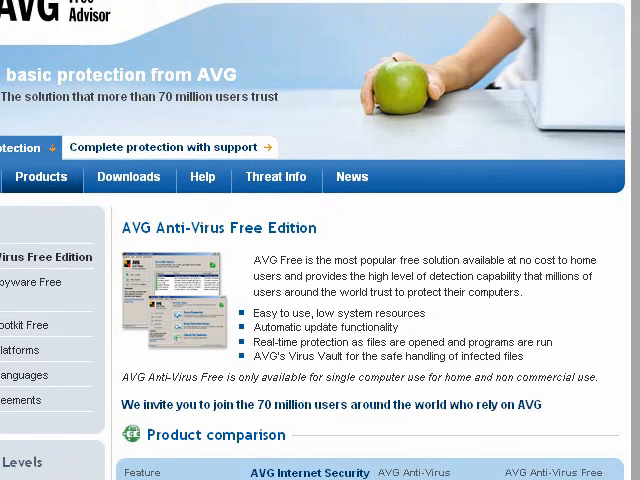
{"action": "scroll", "scroll_direction": "down", "scroll_amount": 3}
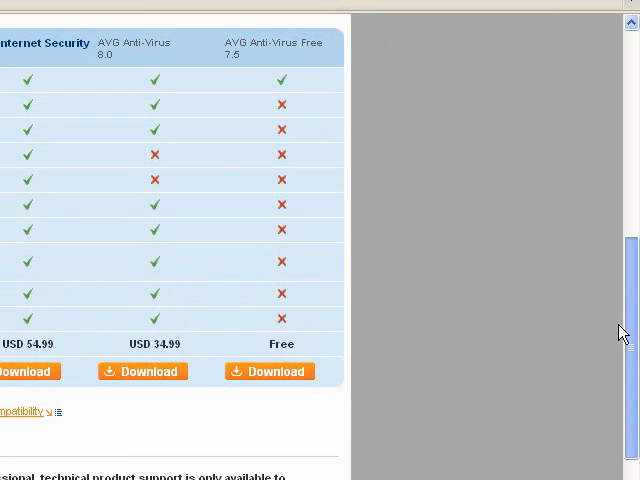
{"action": "scroll", "scroll_direction": "up", "scroll_amount": 3}
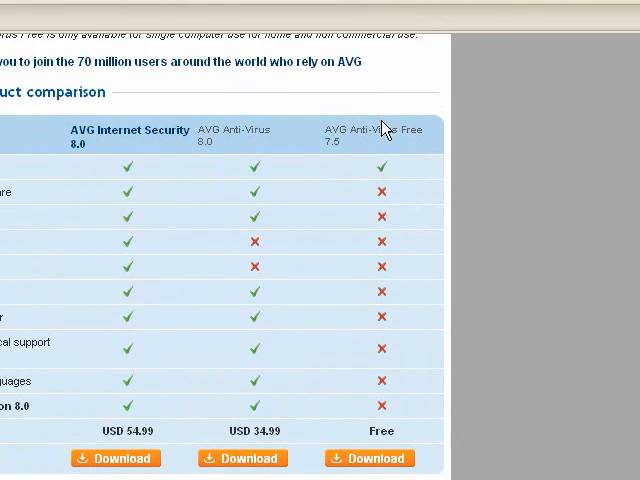
{"action": "scroll", "scroll_direction": "down", "scroll_amount": 3}
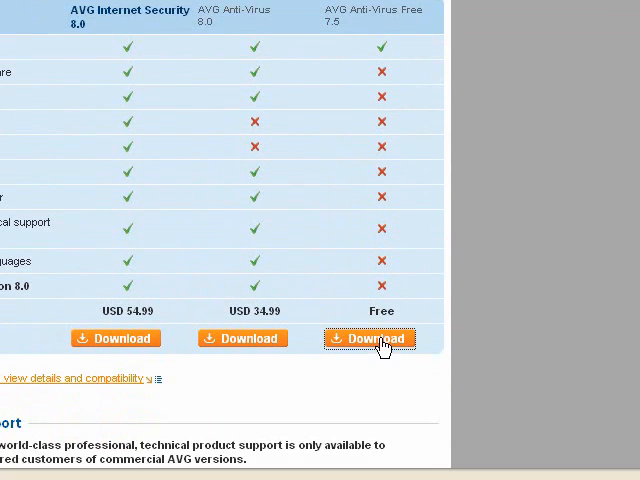
{"action": "left_click", "coordinate": [368, 338]}
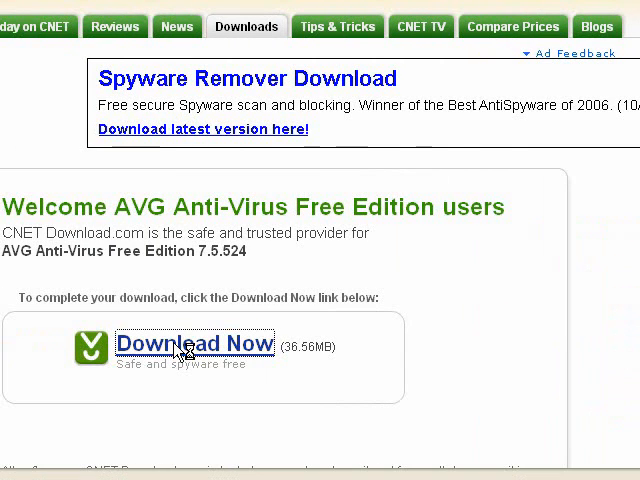
Step: Download avg75free_524a1289.exe from CNET and save it to the chosen folder
{"action": "left_click", "coordinate": [196, 344]}
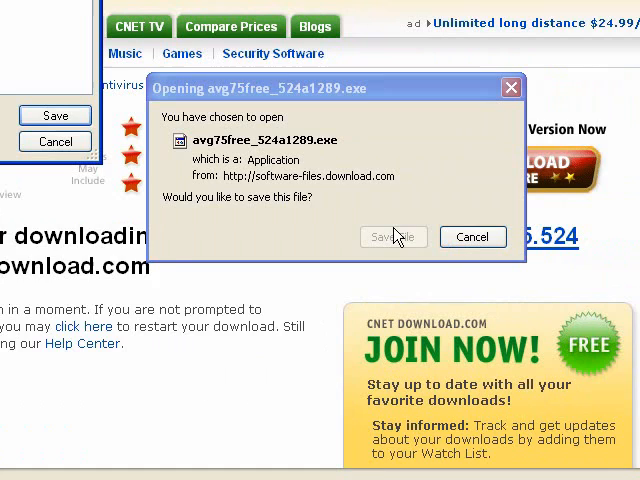
{"action": "left_click", "coordinate": [392, 236]}
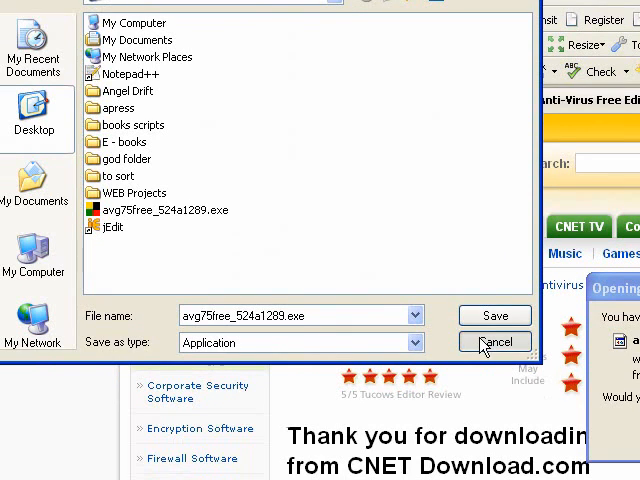
{"action": "left_click", "coordinate": [494, 316]}
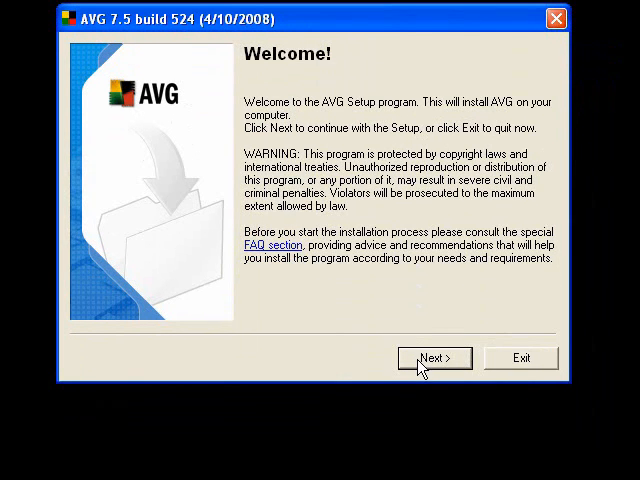
Step: Accept the AVG licence, keep Standard Installation and user Emanual, reaching the summary
{"action": "left_click", "coordinate": [434, 356]}
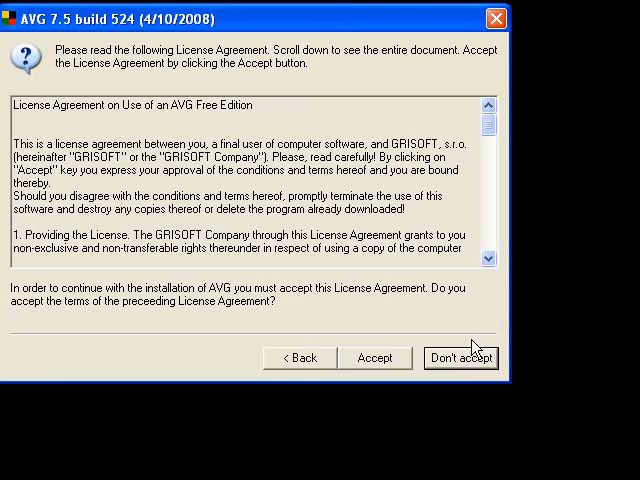
{"action": "left_click", "coordinate": [374, 356]}
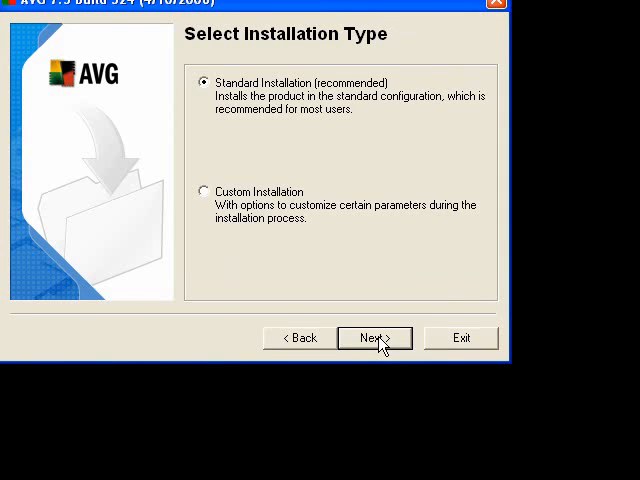
{"action": "mouse_move", "coordinate": [360, 292]}
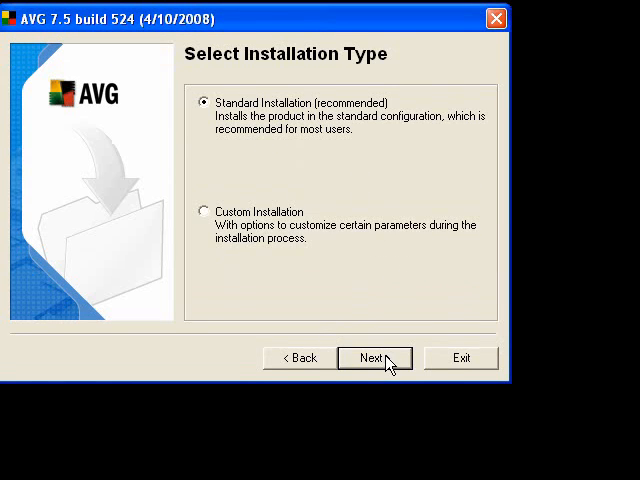
{"action": "left_click", "coordinate": [374, 356]}
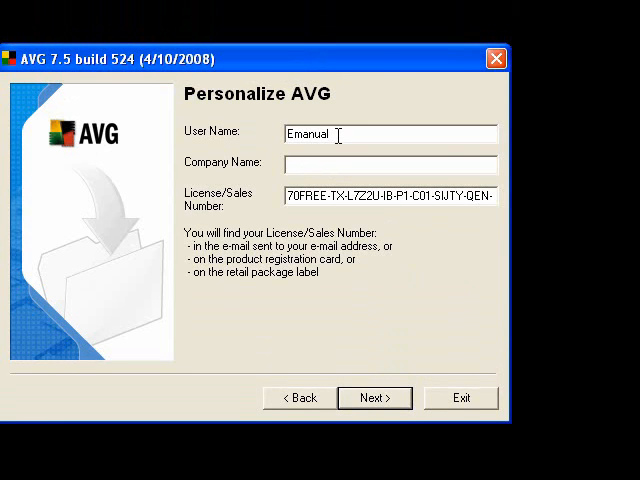
{"action": "mouse_move", "coordinate": [352, 160]}
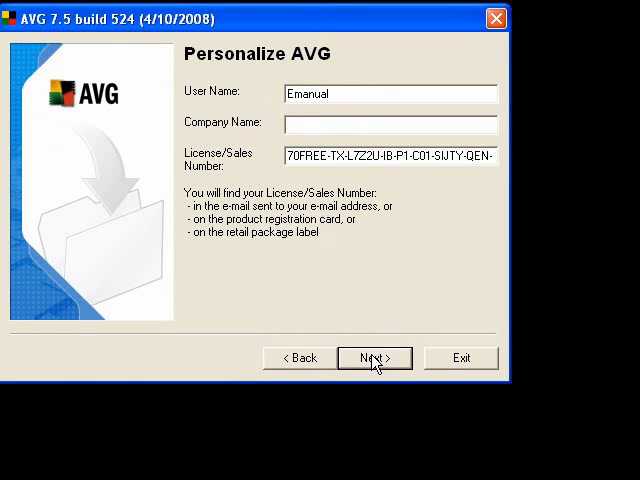
{"action": "left_click", "coordinate": [374, 356]}
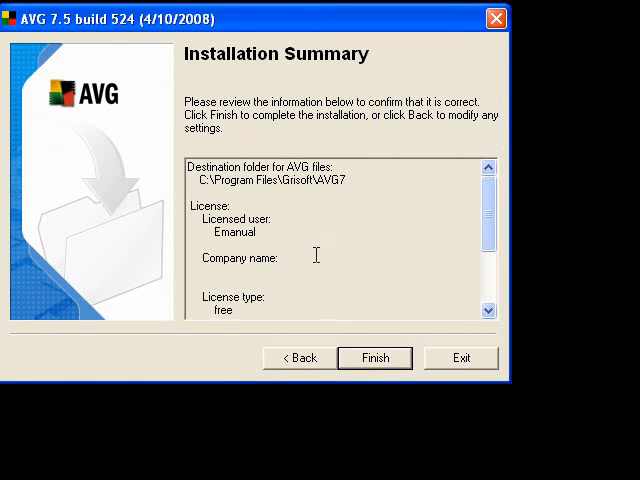
Step: Finish installing AVG 7.5 and advance the First Run wizard to checking for updates
{"action": "left_click", "coordinate": [376, 356]}
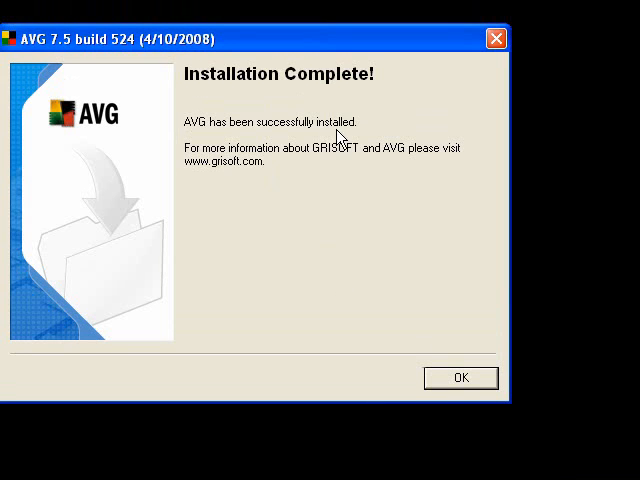
{"action": "left_click", "coordinate": [460, 378]}
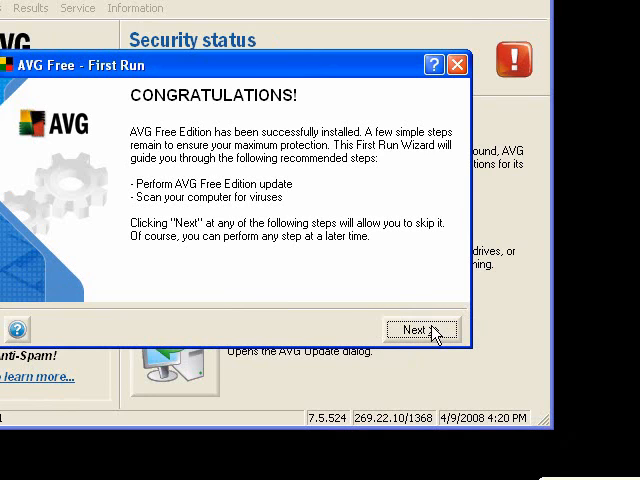
{"action": "left_click", "coordinate": [422, 328]}
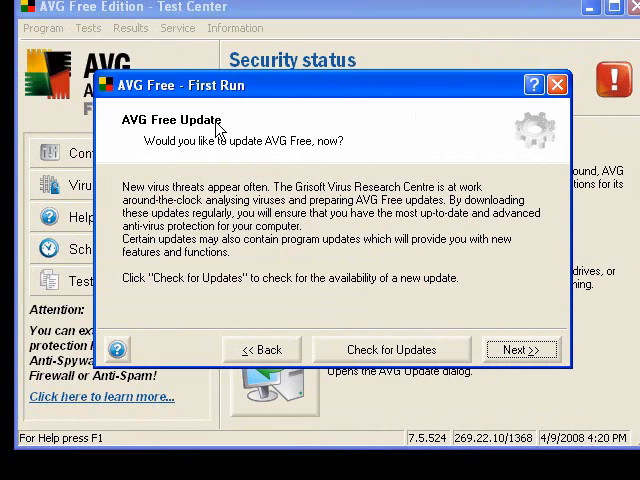
{"action": "left_click", "coordinate": [392, 348]}
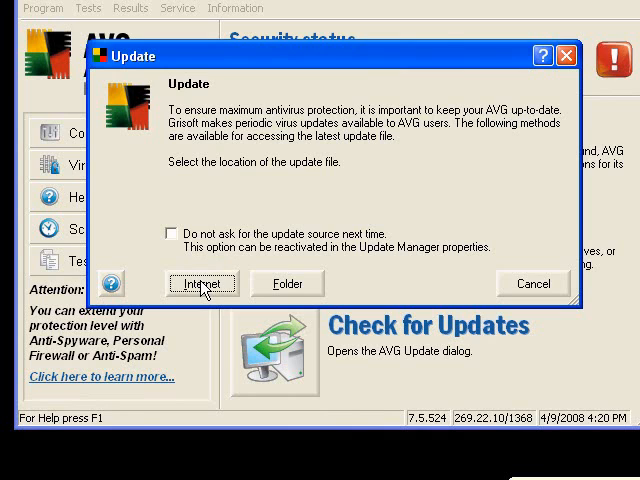
Step: Fetch the priority virus database update from the internet and confirm its success
{"action": "left_click", "coordinate": [202, 284]}
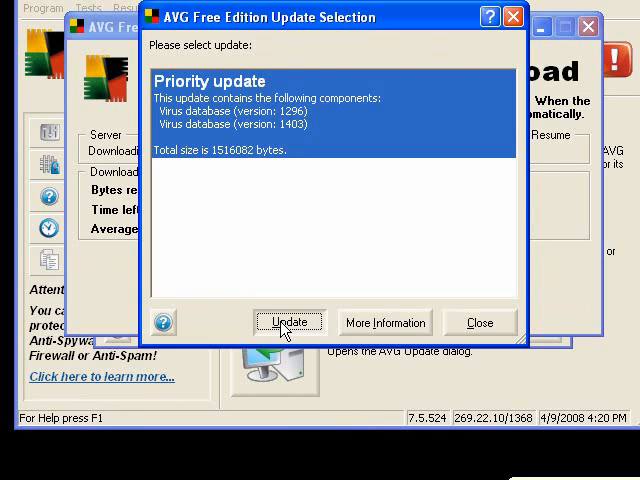
{"action": "left_click", "coordinate": [290, 322]}
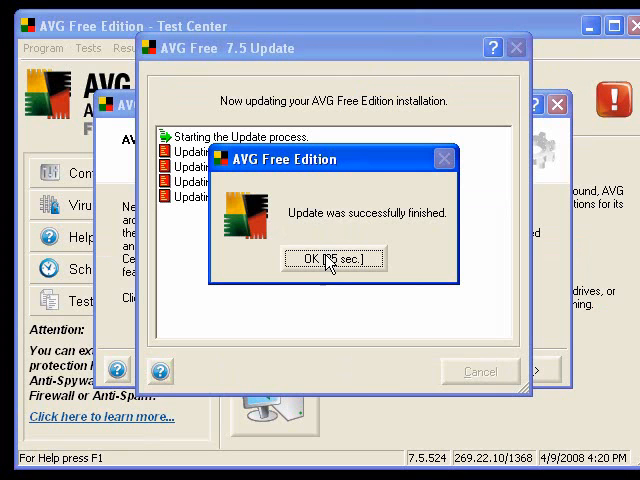
{"action": "left_click", "coordinate": [332, 258]}
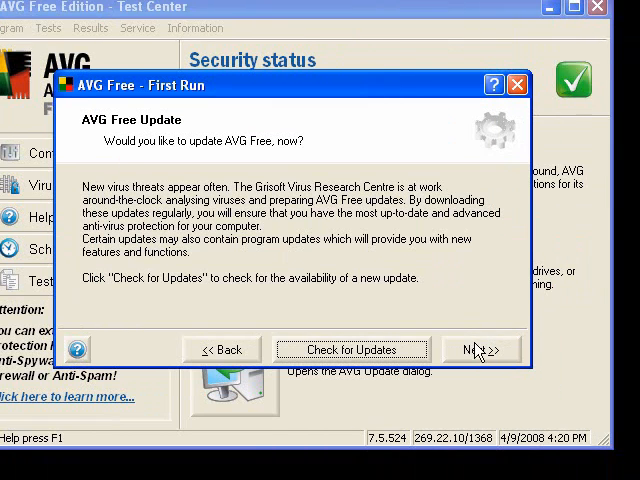
Step: Leave the scheduled daily scan disabled and skip the initial scan and registration
{"action": "left_click", "coordinate": [478, 348]}
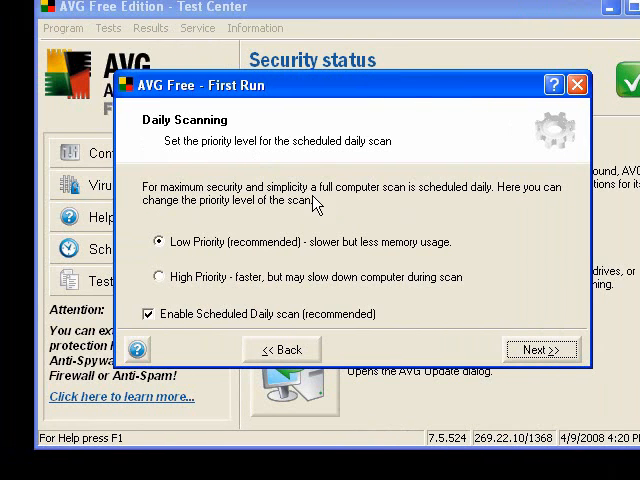
{"action": "mouse_move", "coordinate": [388, 204]}
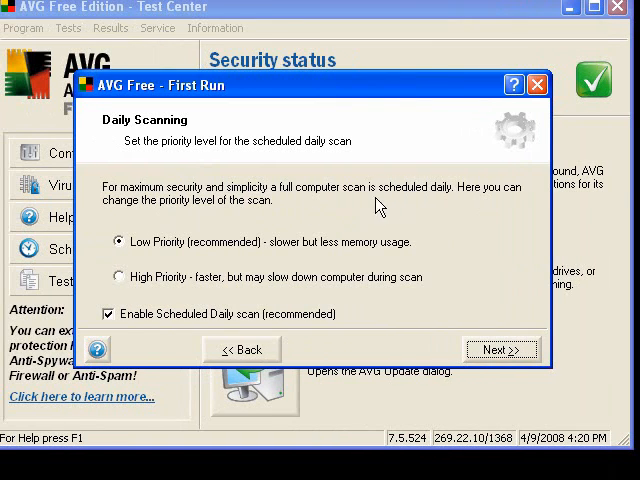
{"action": "mouse_move", "coordinate": [176, 252]}
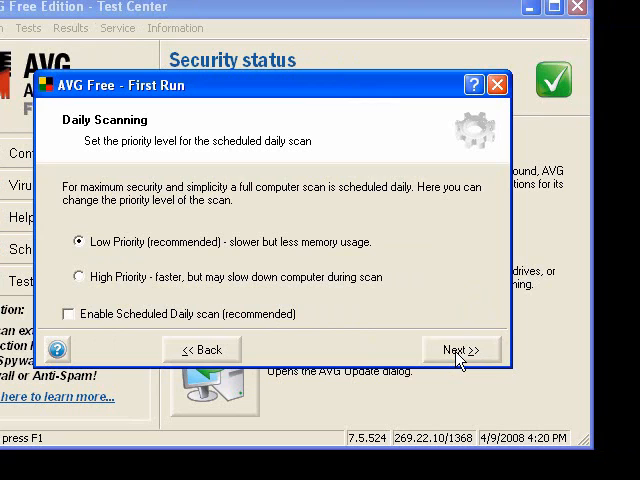
{"action": "left_click", "coordinate": [460, 348]}
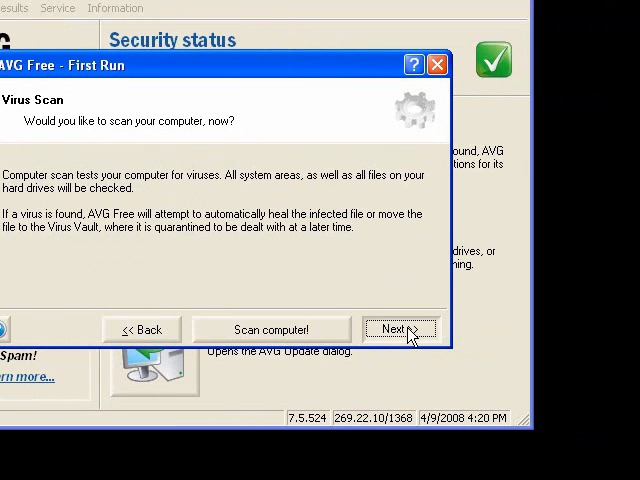
{"action": "left_click", "coordinate": [396, 328]}
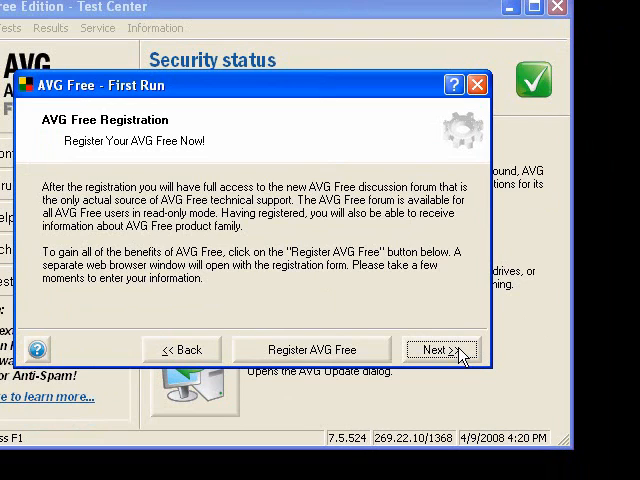
{"action": "left_click", "coordinate": [436, 348]}
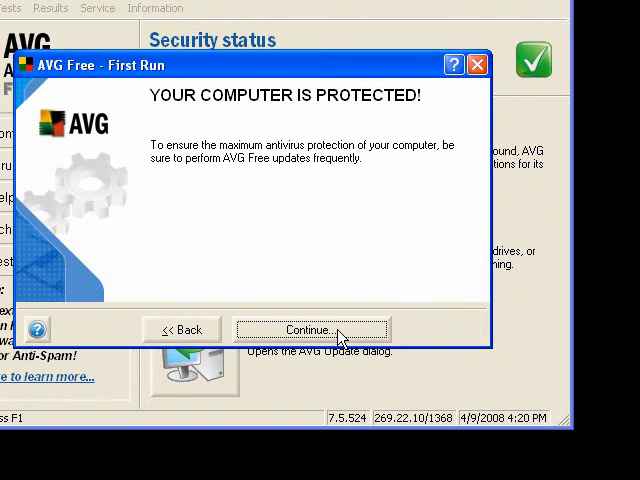
Step: Set the internet as the remembered update source and confirm AVG is already up to date
{"action": "left_click", "coordinate": [310, 330]}
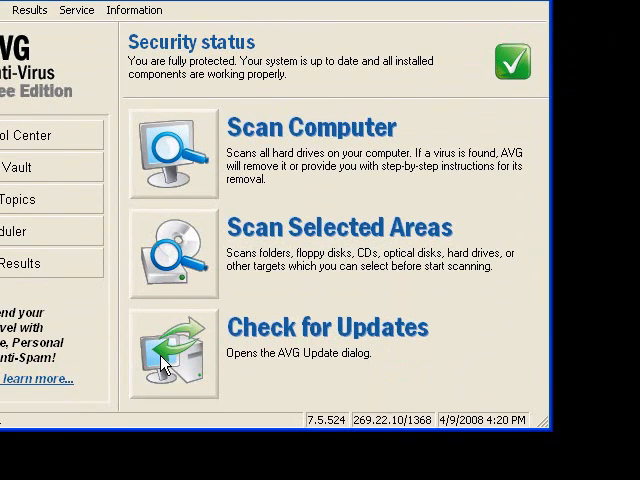
{"action": "left_click", "coordinate": [174, 350]}
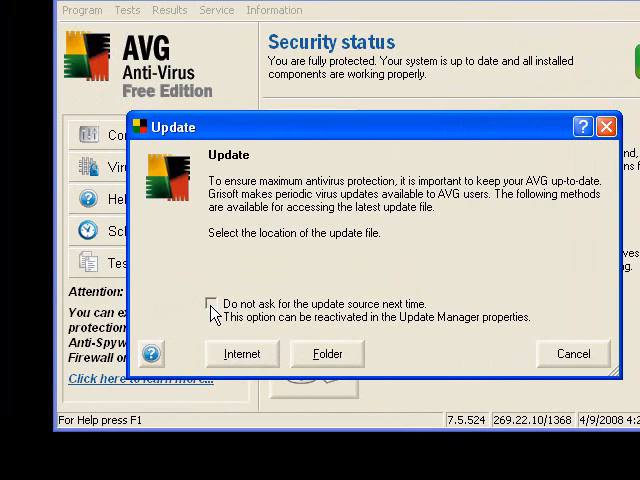
{"action": "left_click", "coordinate": [212, 304]}
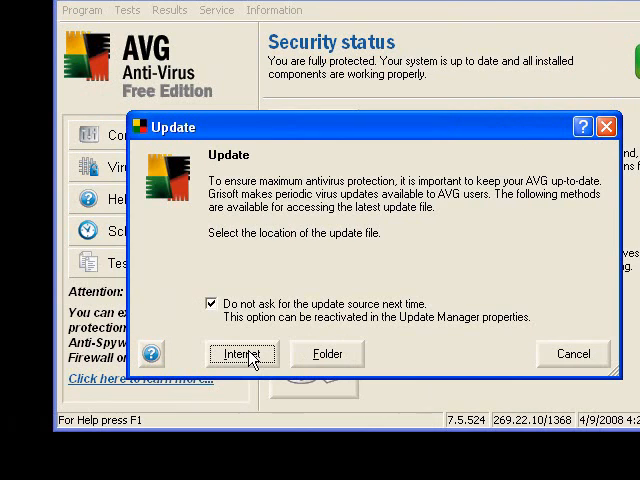
{"action": "left_click", "coordinate": [240, 352]}
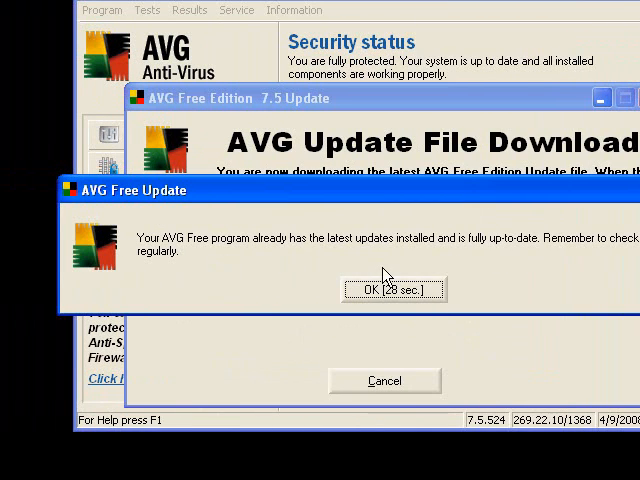
{"action": "left_click", "coordinate": [392, 288]}
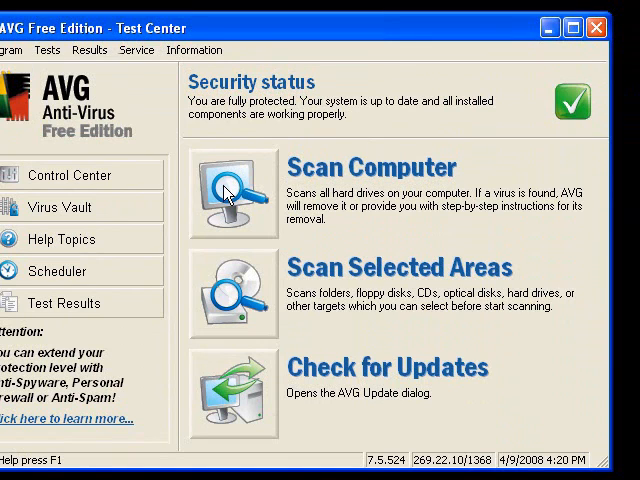
Step: Start a whole-computer scan, stop it partway and show the No threats found result
{"action": "left_click", "coordinate": [232, 190]}
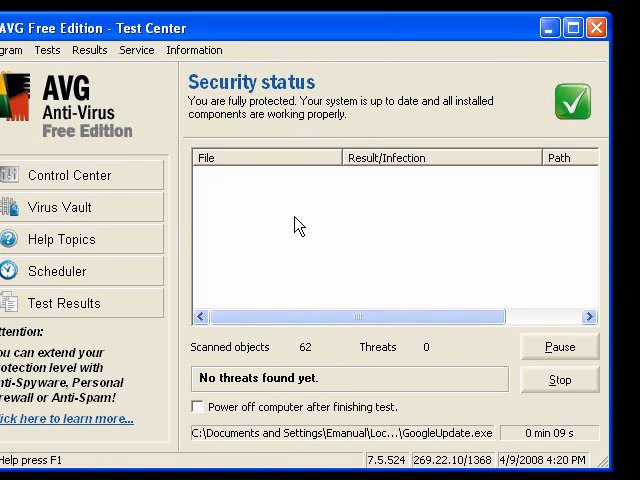
{"action": "left_click", "coordinate": [560, 380]}
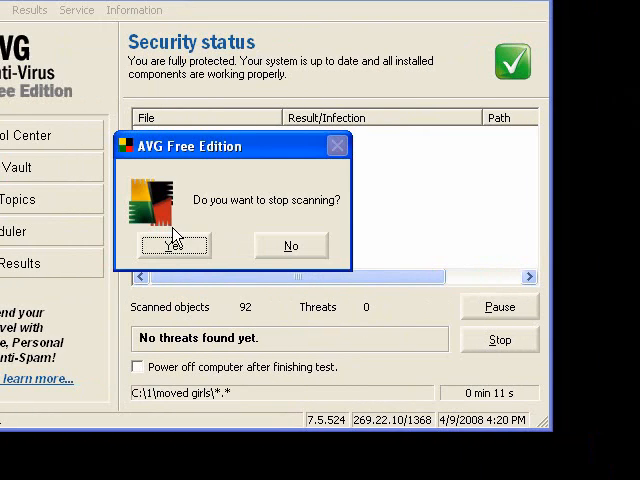
{"action": "left_click", "coordinate": [174, 244]}
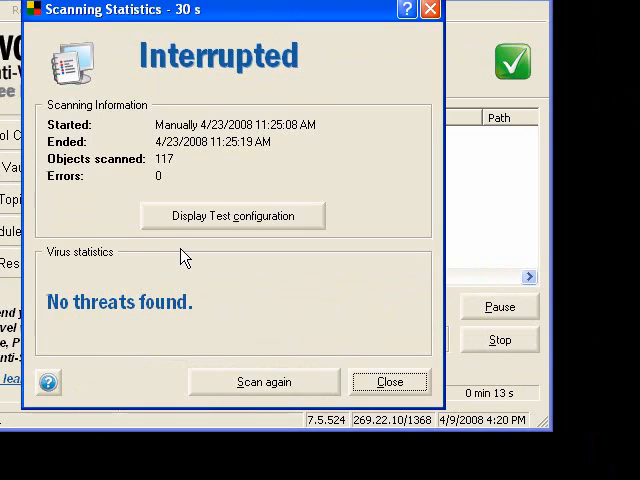
{"action": "left_click", "coordinate": [390, 380]}
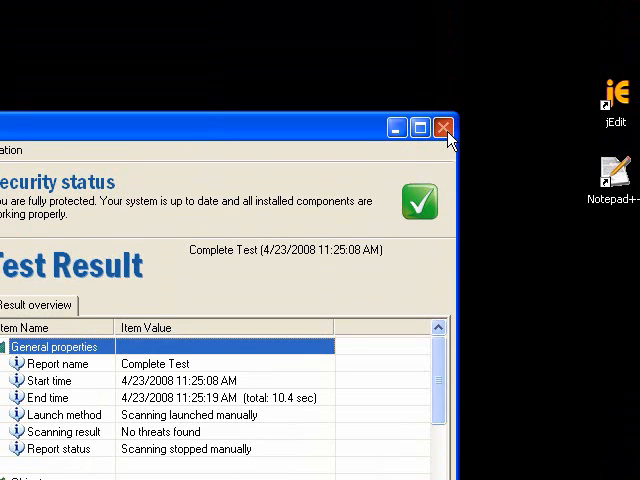
Step: Close the Test Result window and reopen AVG's Control Center from the tray icon
{"action": "left_click", "coordinate": [440, 128]}
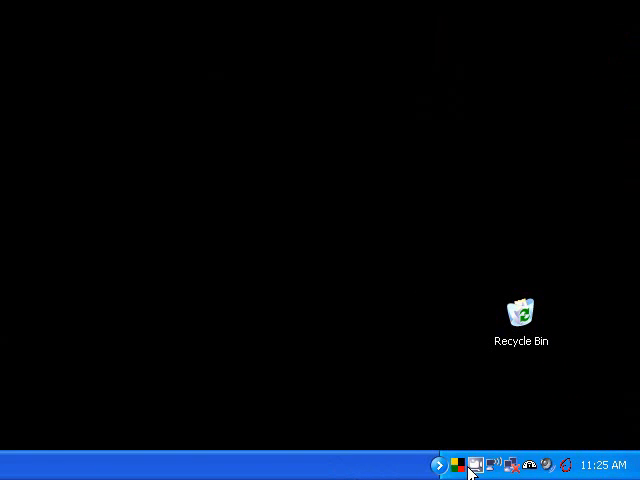
{"action": "mouse_move", "coordinate": [470, 464]}
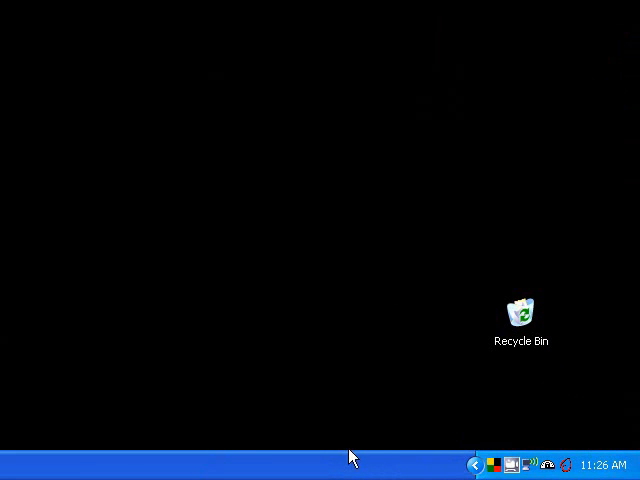
{"action": "mouse_move", "coordinate": [496, 464]}
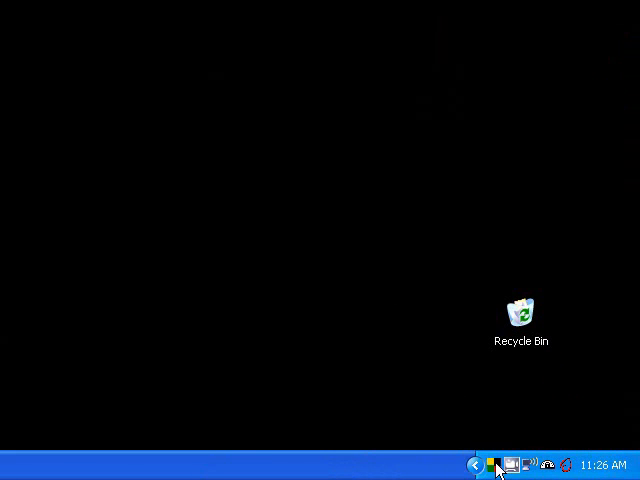
{"action": "left_click", "coordinate": [494, 464]}
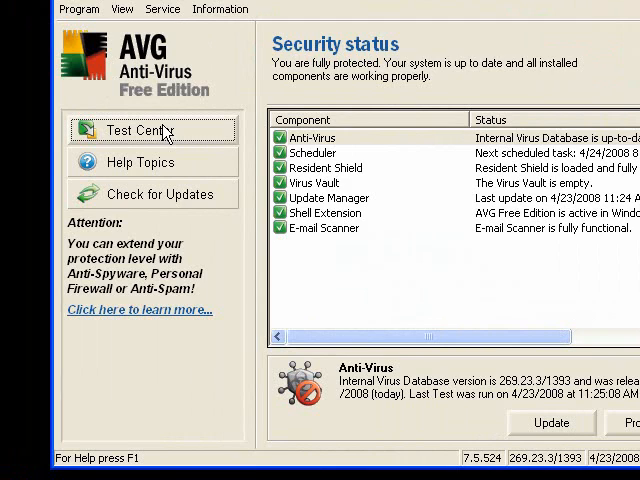
{"action": "left_click", "coordinate": [138, 132]}
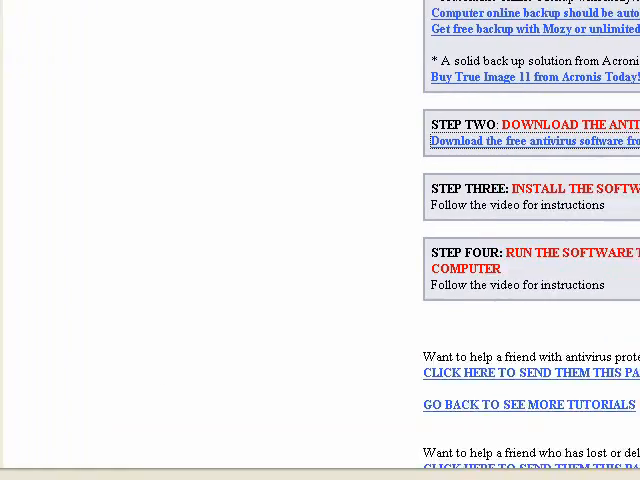
Step: Scroll the KISS Tech-Support tutorial page back to its Easy and Free Antivirus heading
{"action": "scroll", "scroll_direction": "up", "scroll_amount": 3}
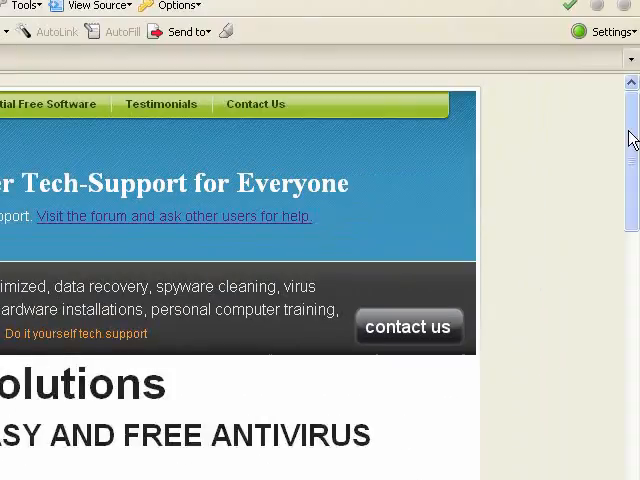